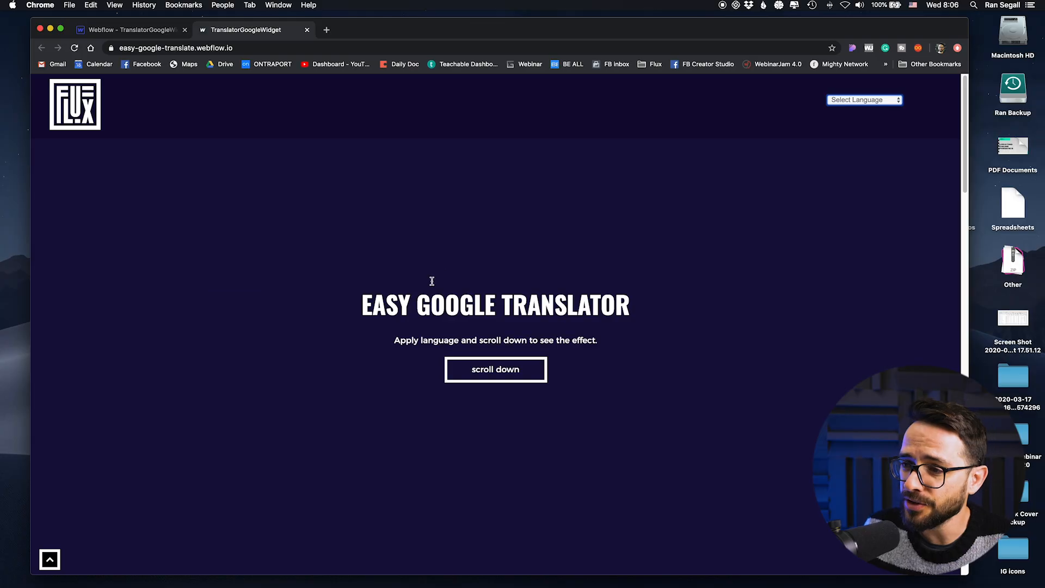
- On the live page, choose Russian from the Select Language dropdown
{"action": "scroll", "scroll_direction": "down", "scroll_amount": 3}
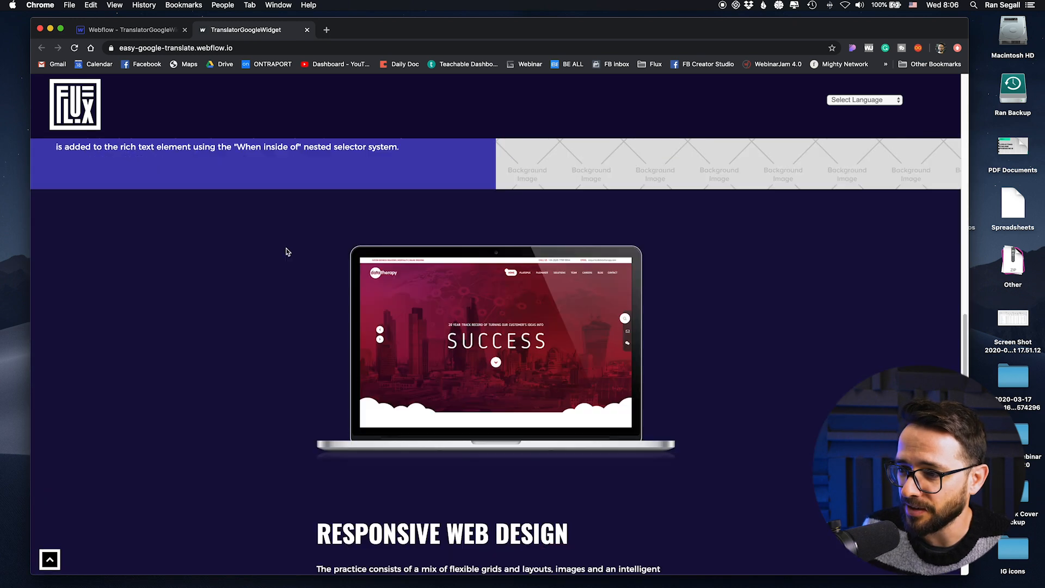
{"action": "scroll", "scroll_direction": "up", "scroll_amount": 3}
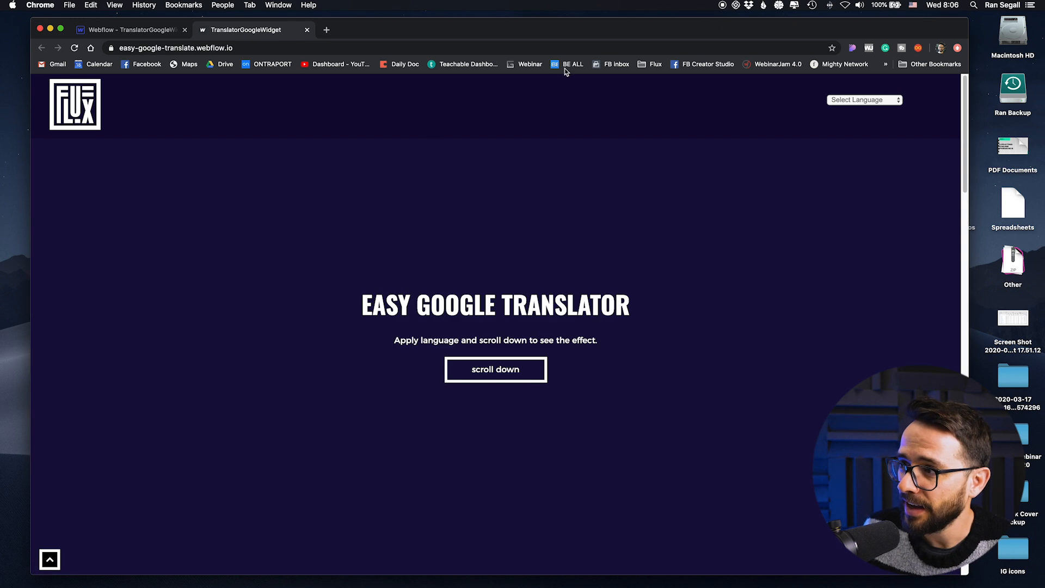
{"action": "left_click", "coordinate": [864, 99]}
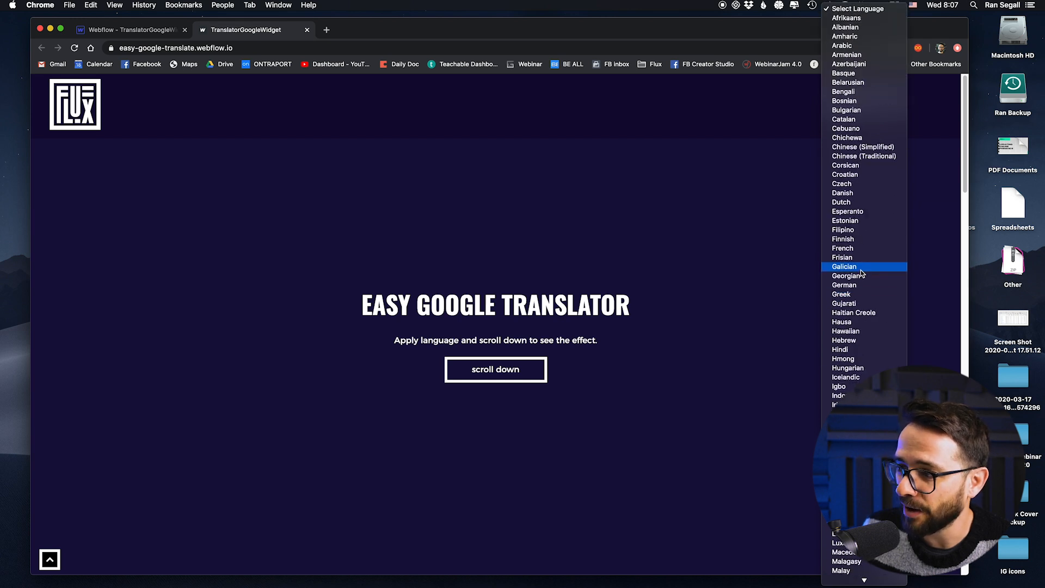
{"action": "mouse_move", "coordinate": [859, 82]}
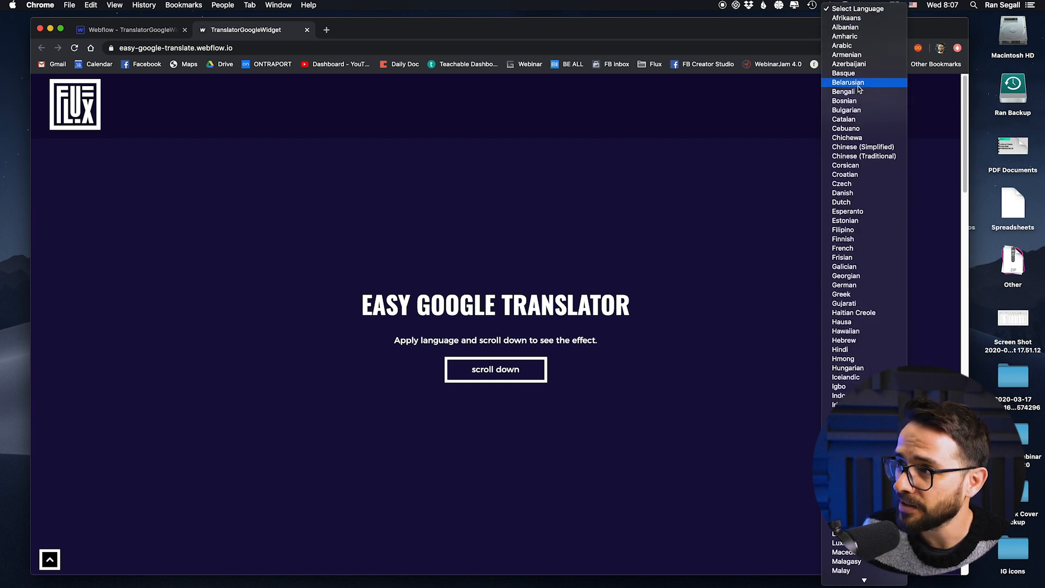
{"action": "scroll", "scroll_direction": "down", "scroll_amount": 3}
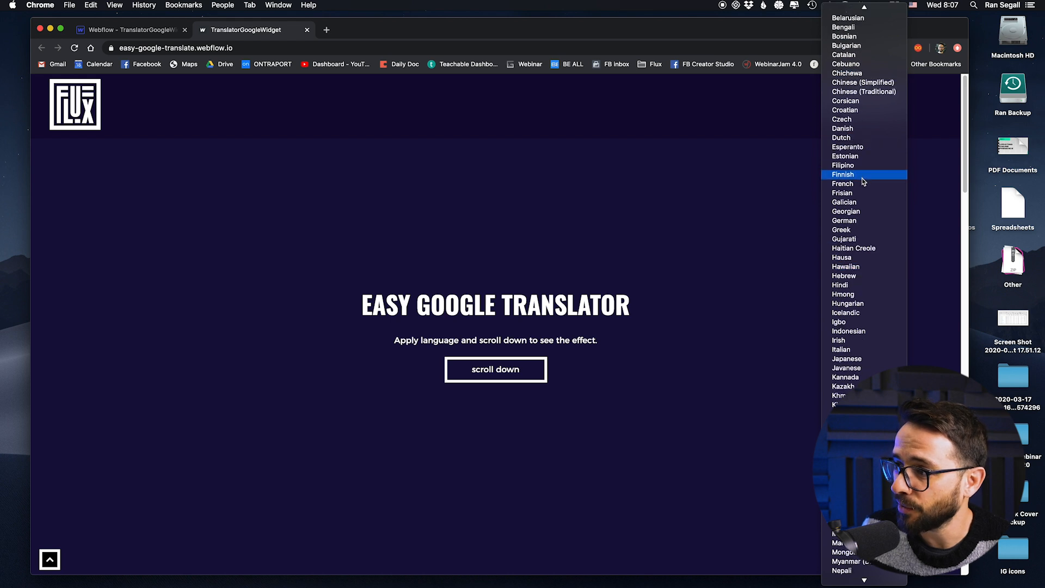
{"action": "scroll", "scroll_direction": "down", "scroll_amount": 3}
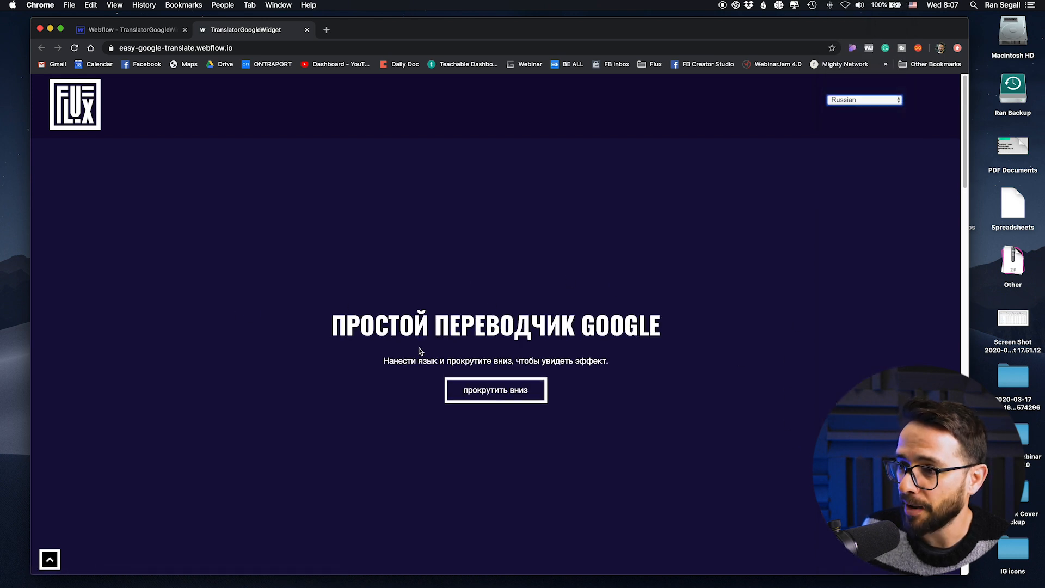
- Translate the published page into Spanish using the language dropdown
{"action": "scroll", "scroll_direction": "down", "scroll_amount": 3}
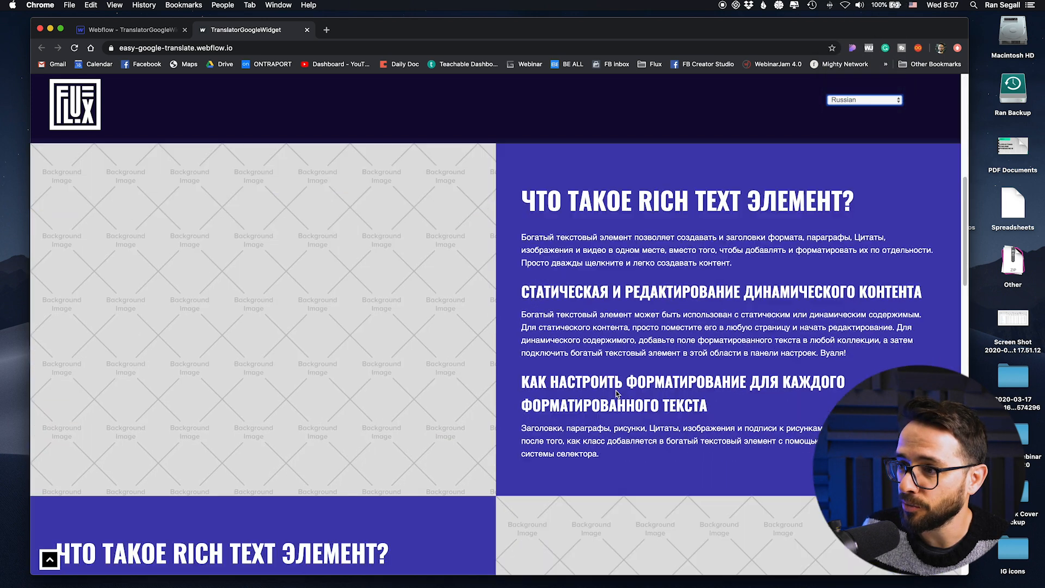
{"action": "scroll", "scroll_direction": "down", "scroll_amount": 3}
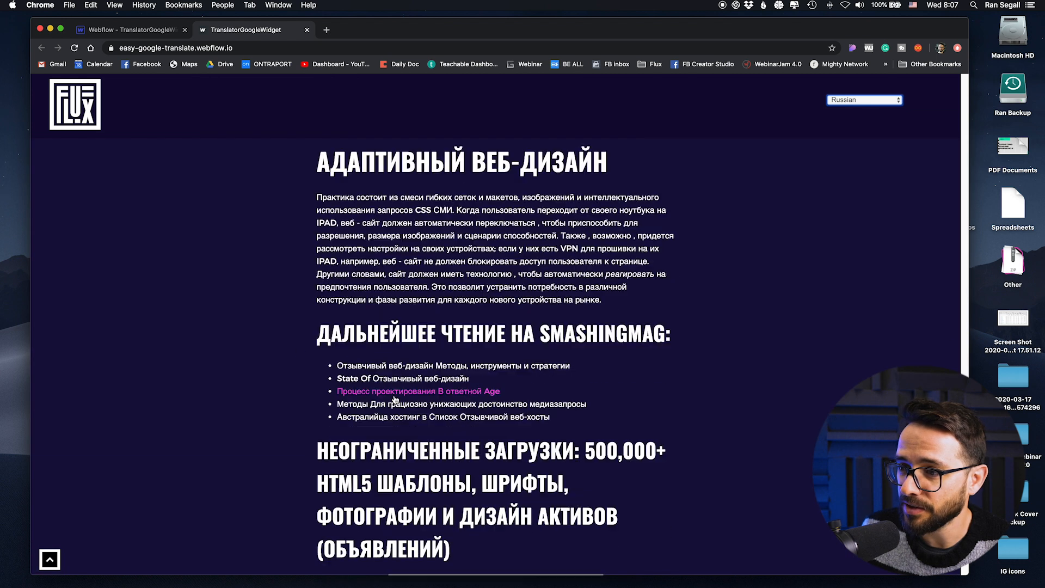
{"action": "left_click", "coordinate": [864, 99]}
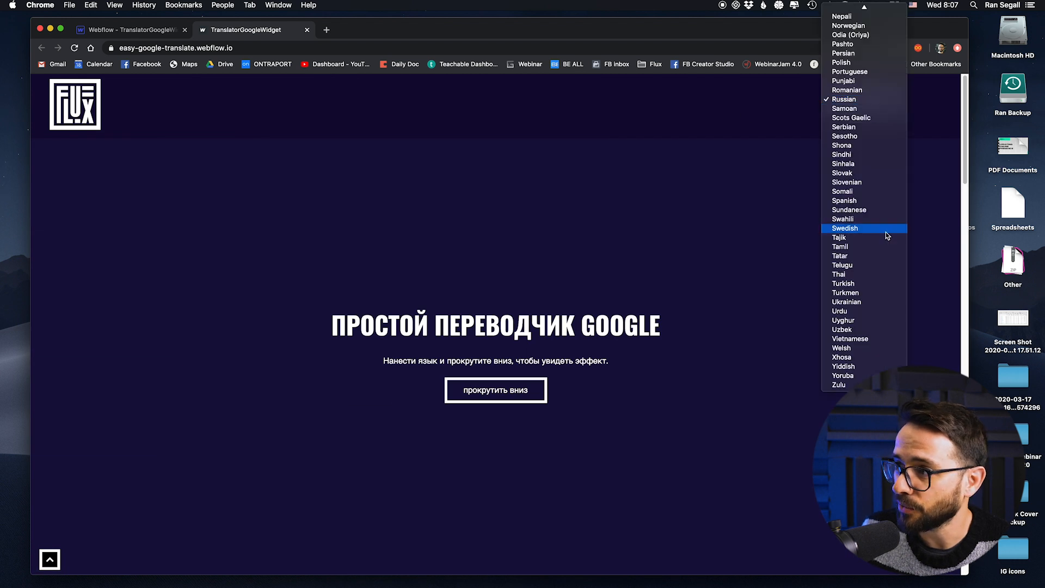
{"action": "mouse_move", "coordinate": [864, 201]}
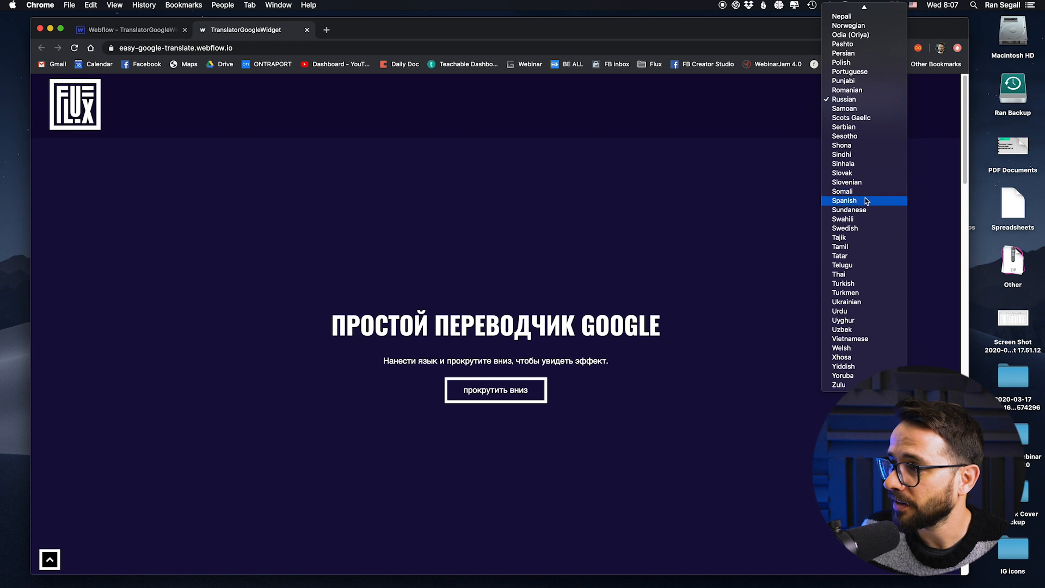
{"action": "left_click", "coordinate": [843, 201]}
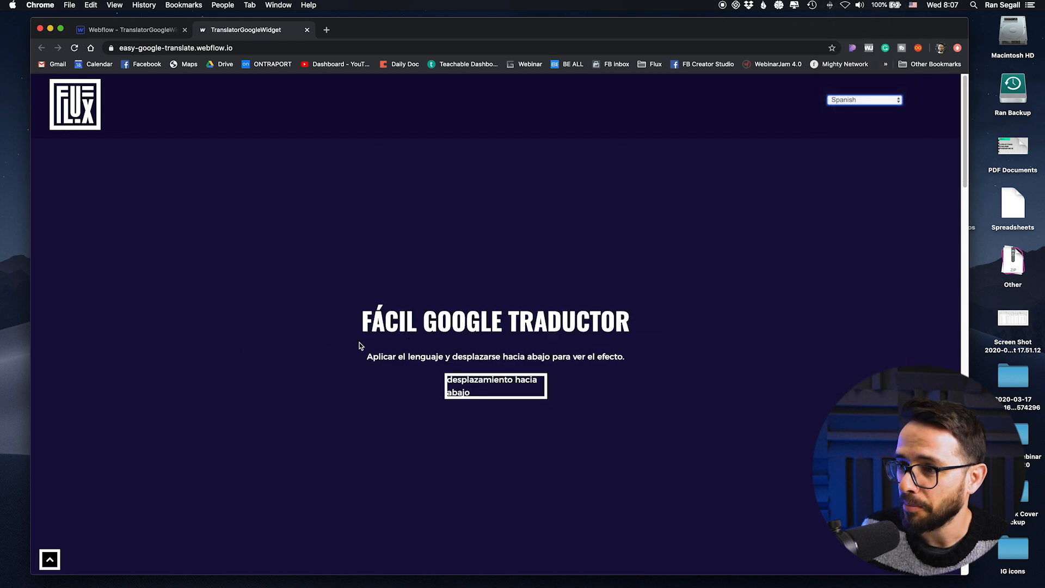
- Scroll through the hero and rich-text sections to check the Spanish translation
{"action": "scroll", "scroll_direction": "down", "scroll_amount": 3}
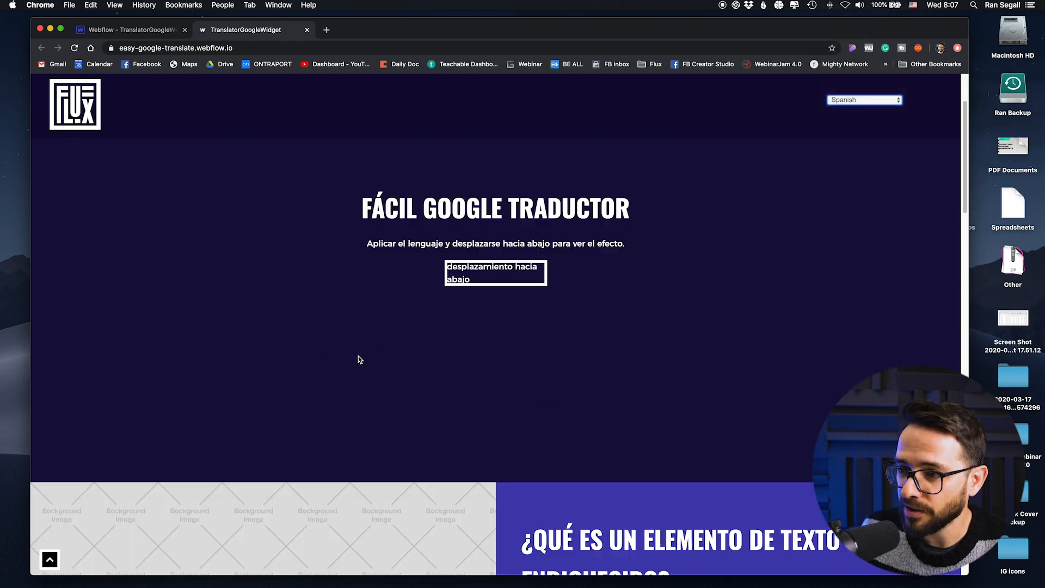
{"action": "scroll", "scroll_direction": "up", "scroll_amount": 3}
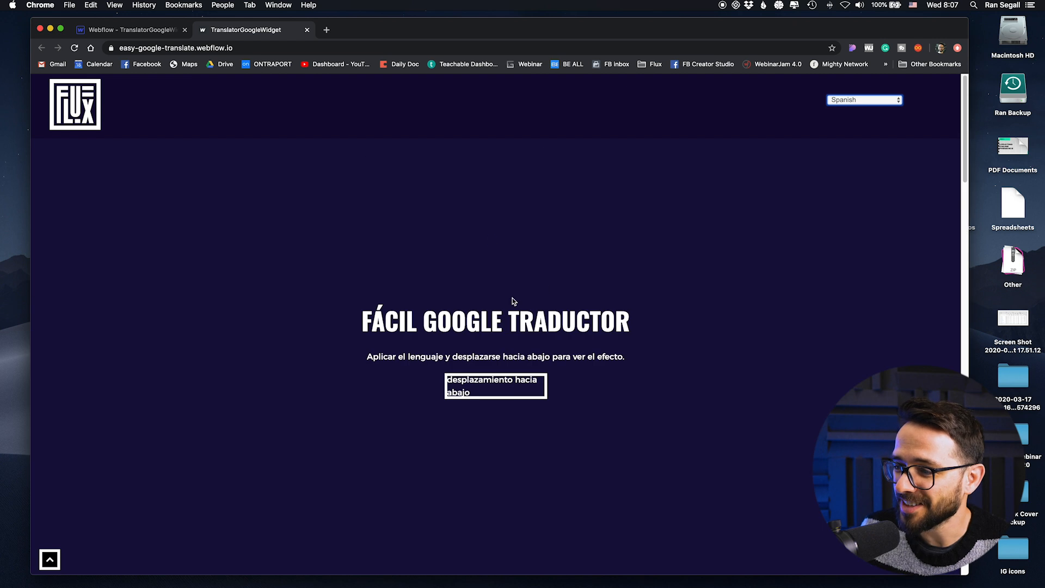
{"action": "scroll", "scroll_direction": "down", "scroll_amount": 3}
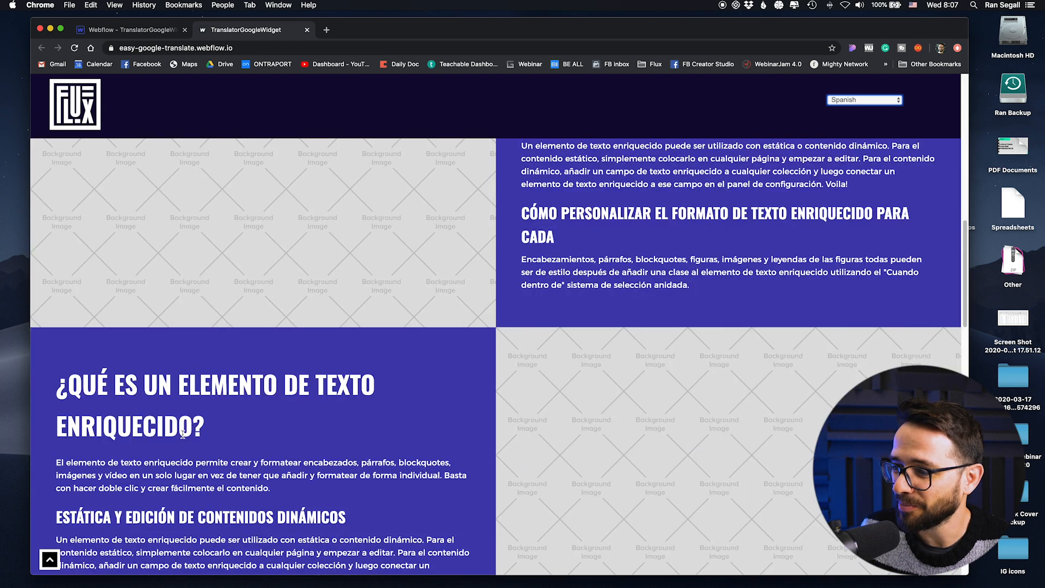
{"action": "scroll", "scroll_direction": "down", "scroll_amount": 3}
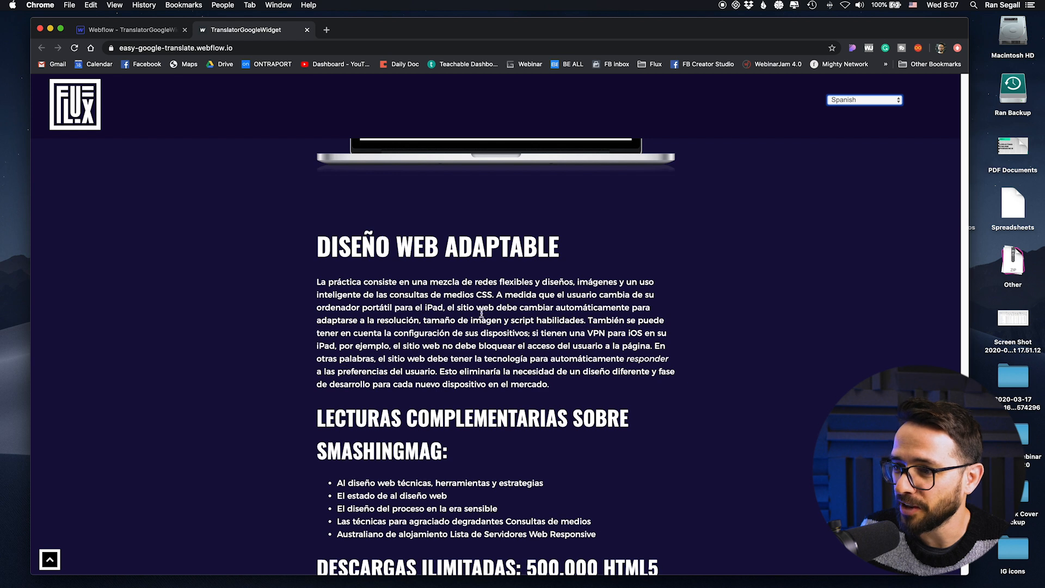
{"action": "scroll", "scroll_direction": "down", "scroll_amount": 3}
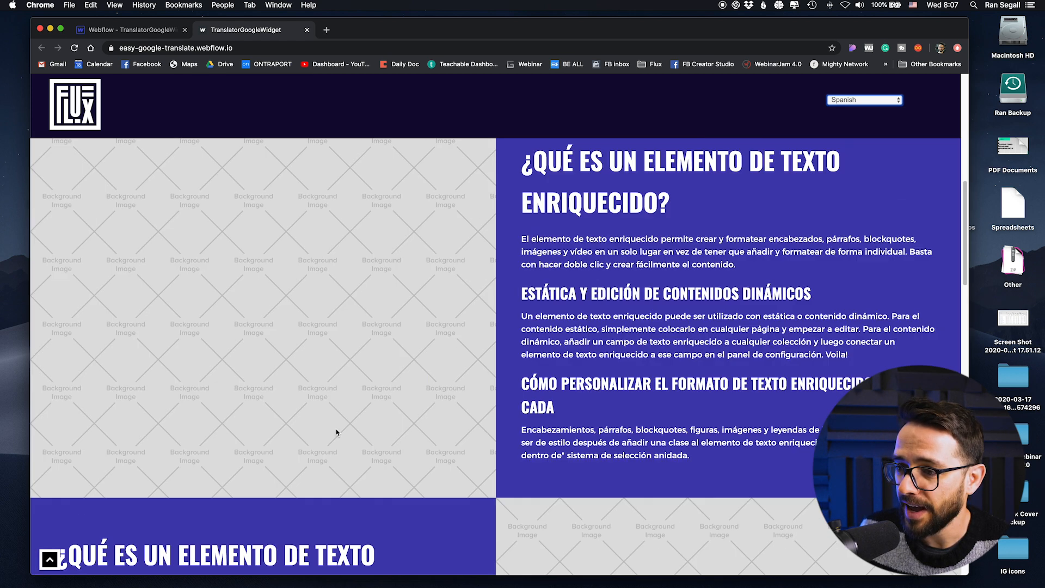
{"action": "scroll", "scroll_direction": "up", "scroll_amount": 3}
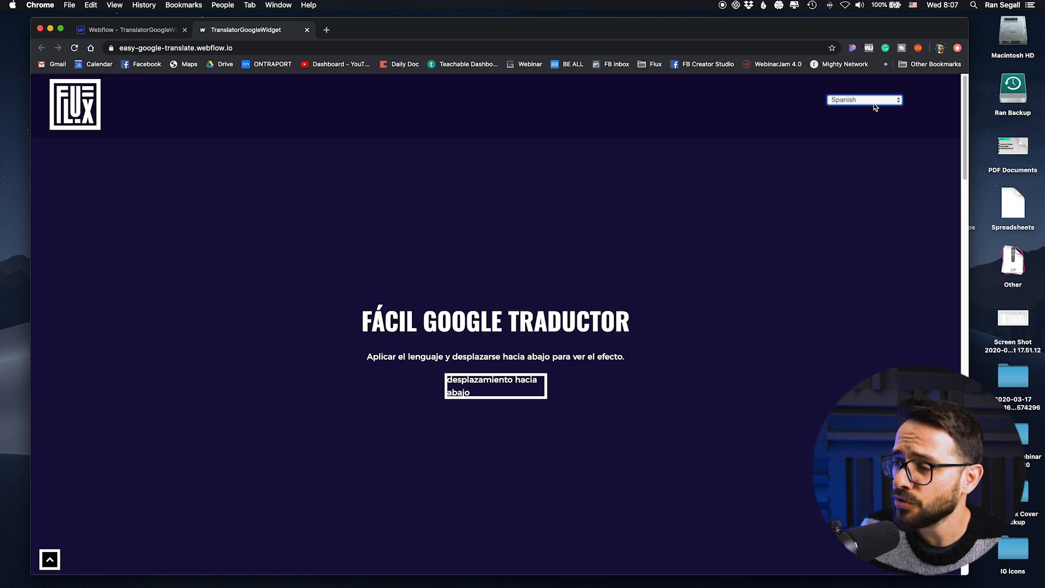
- Switch the page translation to Japanese, then Hebrew, then back to English
{"action": "left_click", "coordinate": [864, 99]}
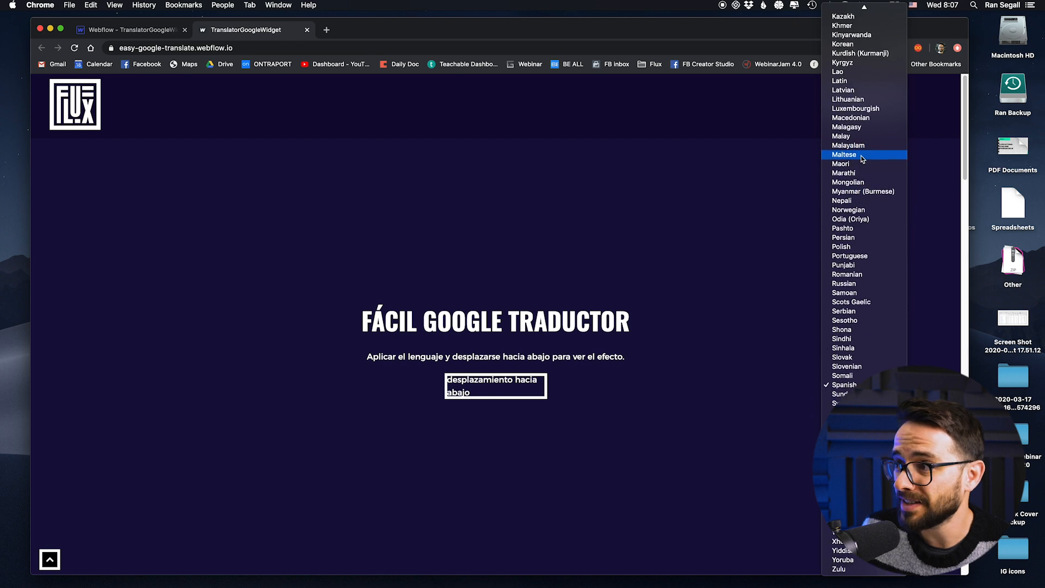
{"action": "scroll", "scroll_direction": "up", "scroll_amount": 3}
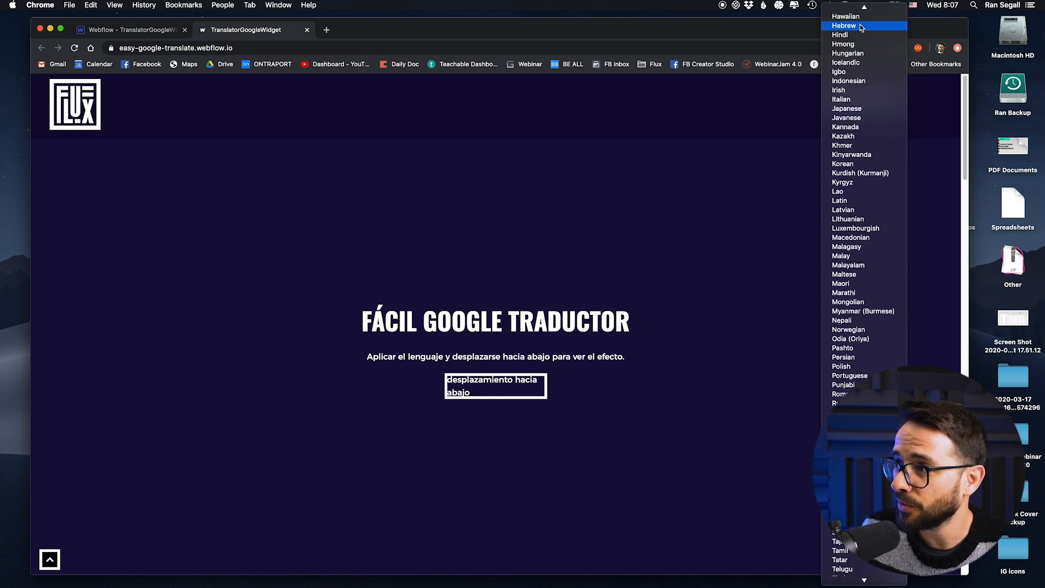
{"action": "left_click", "coordinate": [847, 108]}
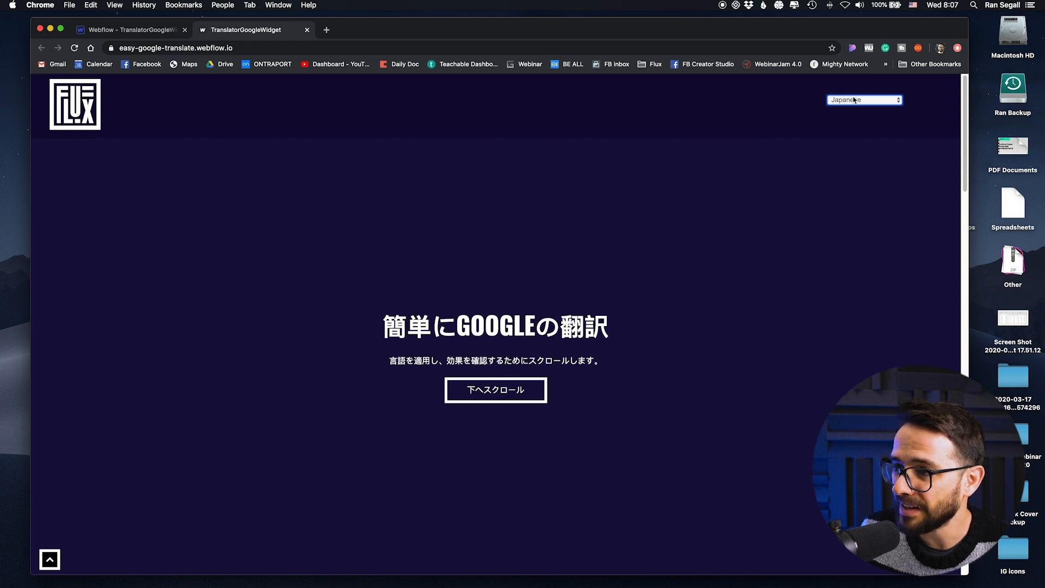
{"action": "left_click", "coordinate": [864, 99]}
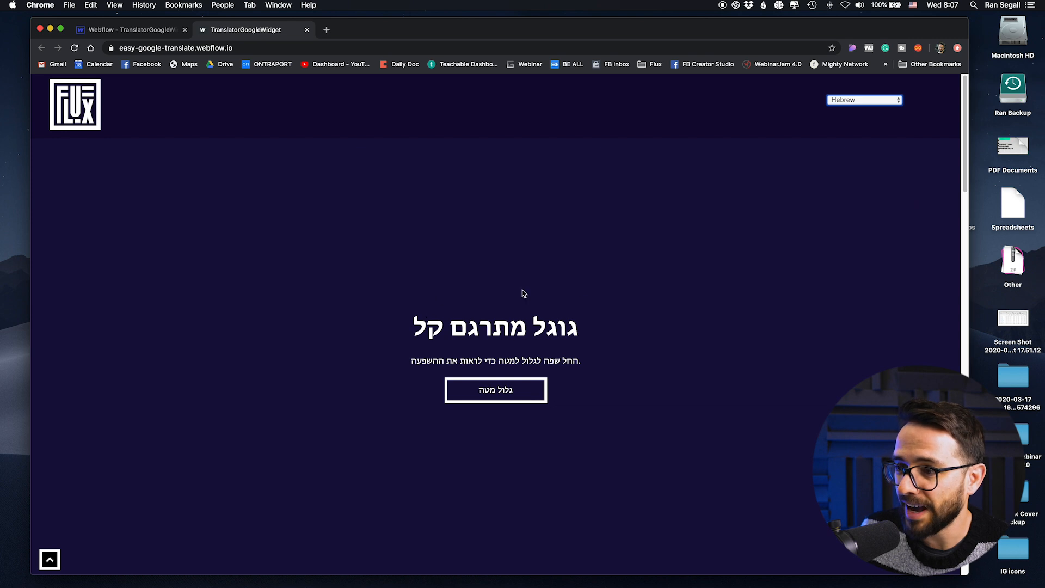
{"action": "left_click", "coordinate": [864, 99]}
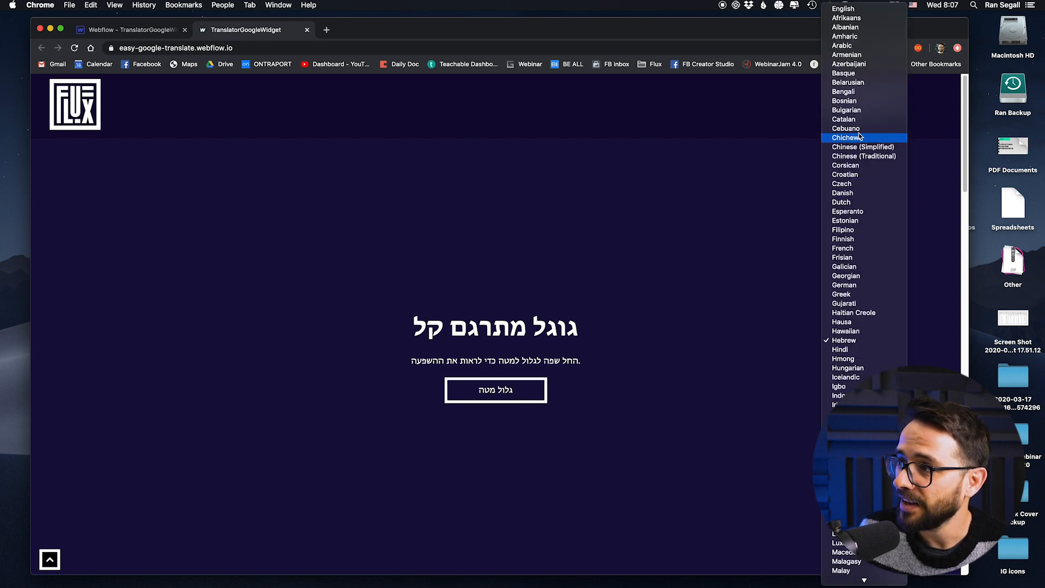
{"action": "left_click", "coordinate": [843, 8]}
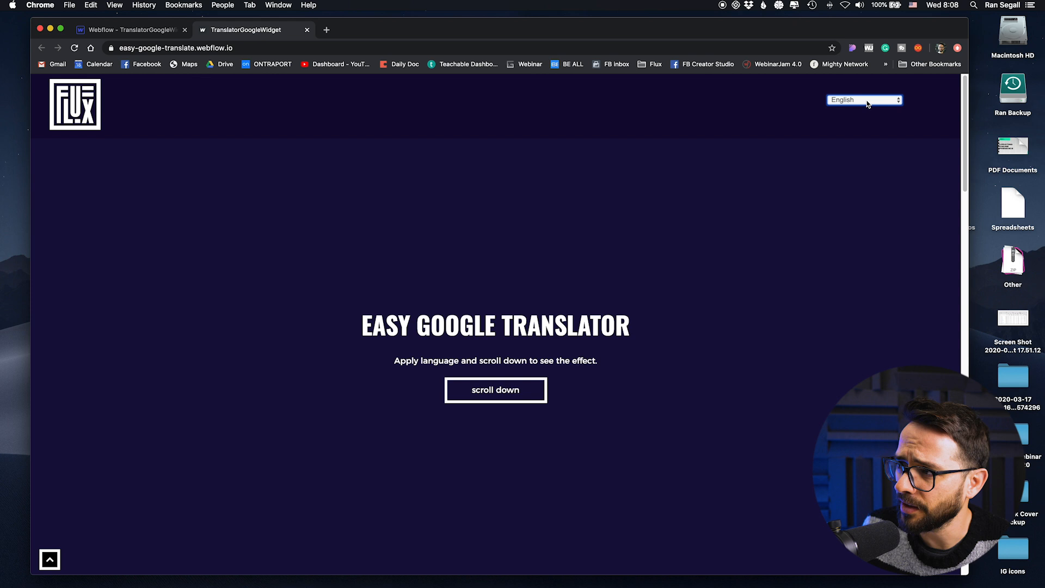
{"action": "mouse_move", "coordinate": [343, 126]}
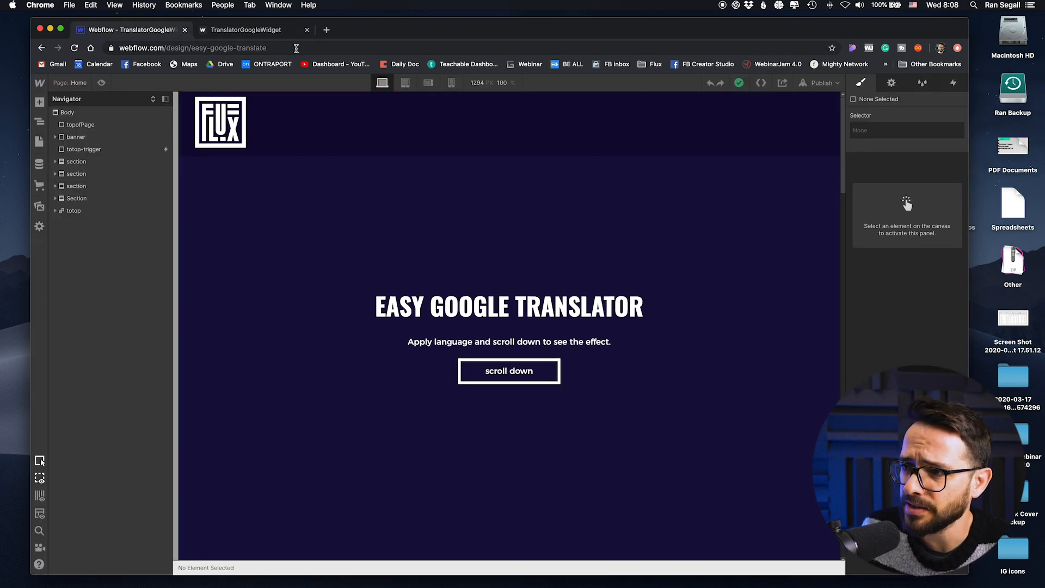
{"action": "mouse_move", "coordinate": [83, 148]}
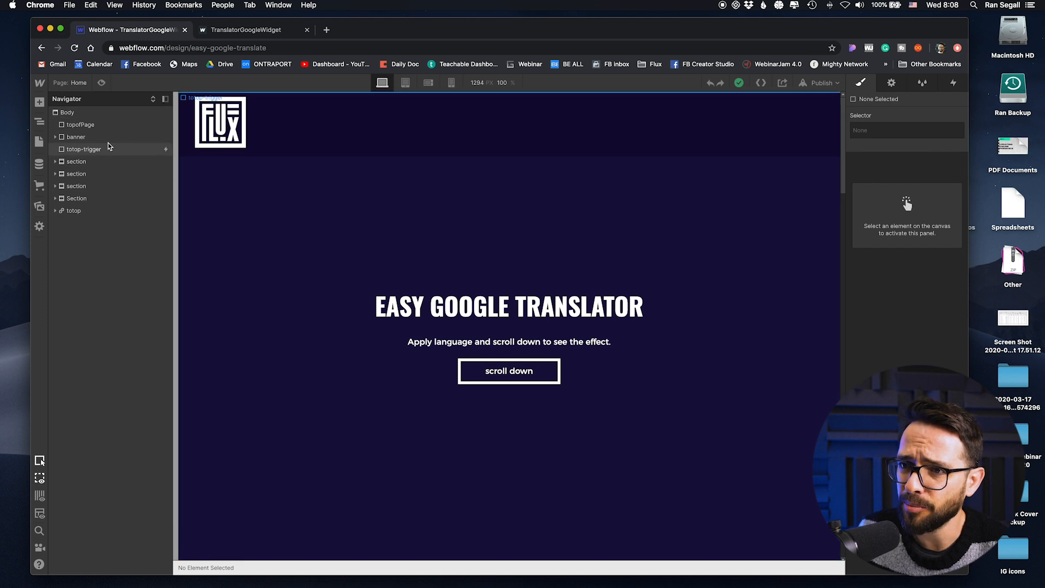
{"action": "mouse_move", "coordinate": [771, 122]}
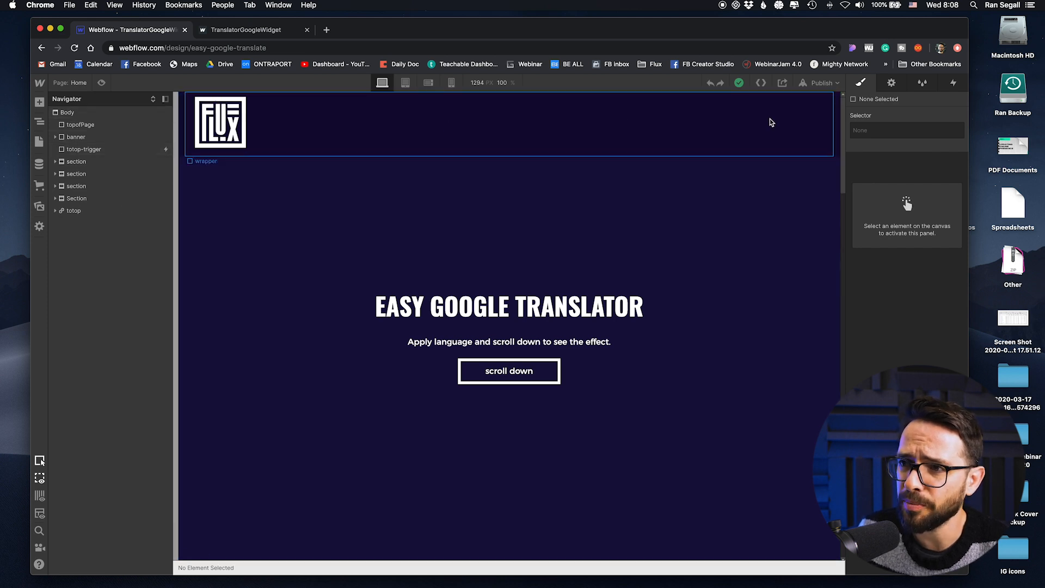
- Select the google-translator embed inside banner-info in the Navigator and open its settings
{"action": "left_click", "coordinate": [83, 148]}
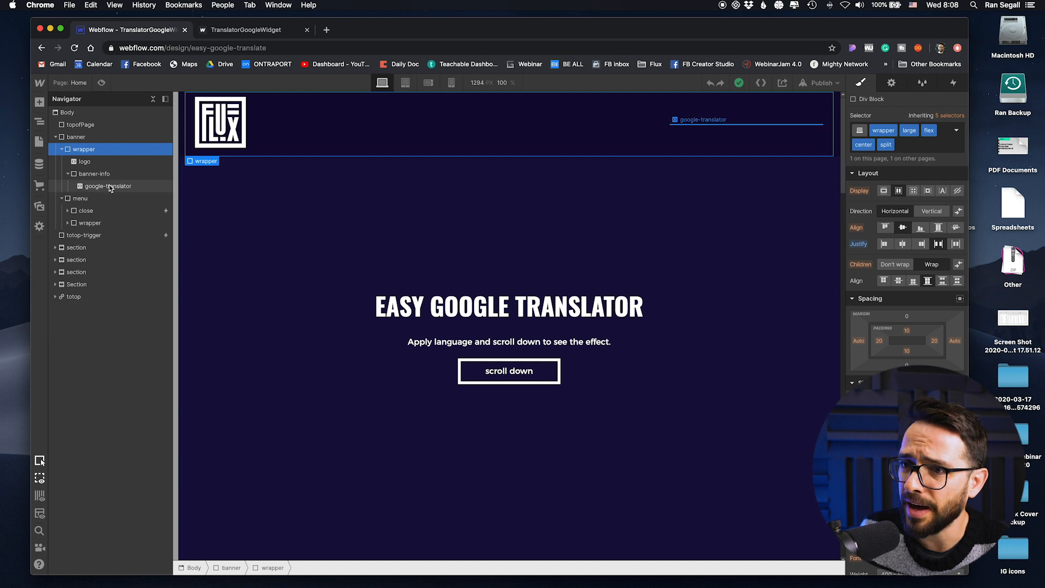
{"action": "left_click", "coordinate": [108, 186]}
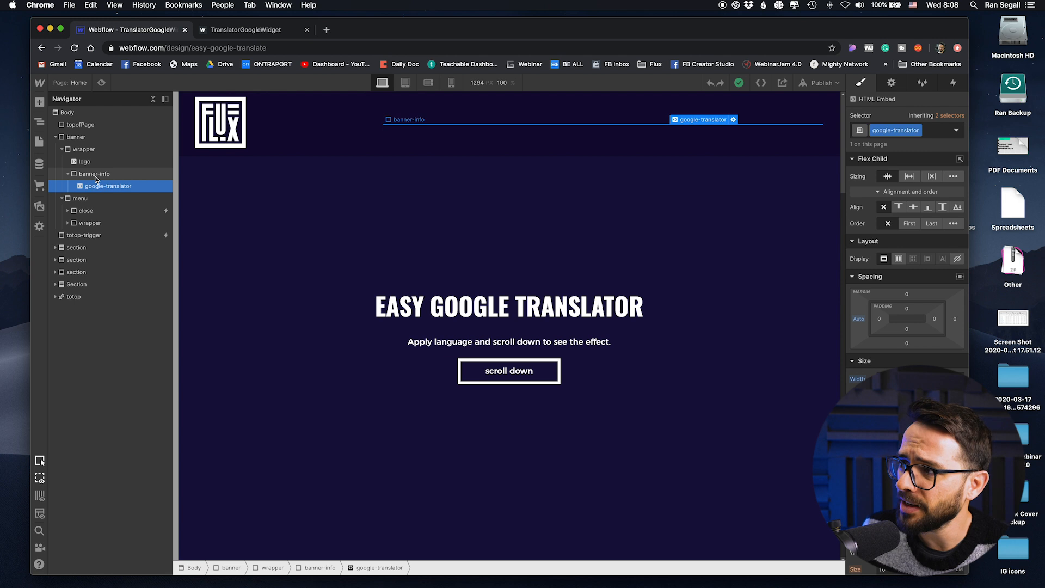
{"action": "left_click", "coordinate": [891, 83]}
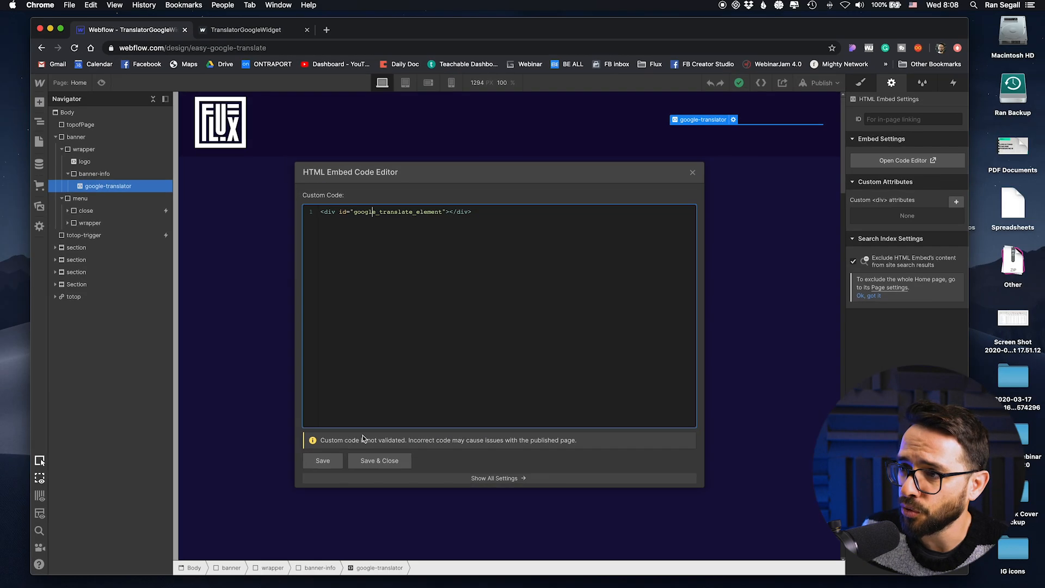
- Close the embed's google_translate_element code unchanged and return to Style settings
{"action": "left_click", "coordinate": [379, 460]}
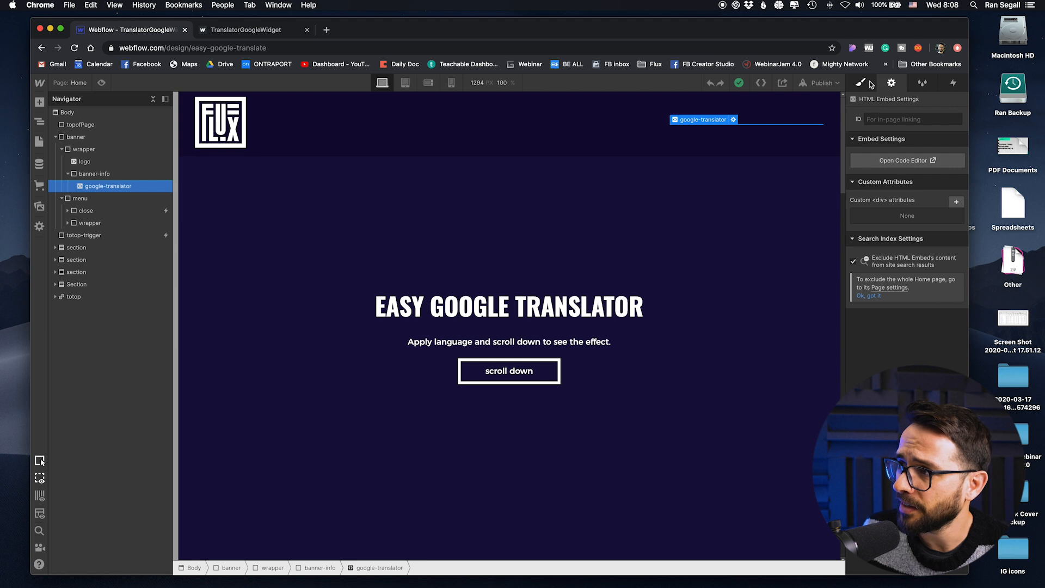
{"action": "left_click", "coordinate": [861, 83]}
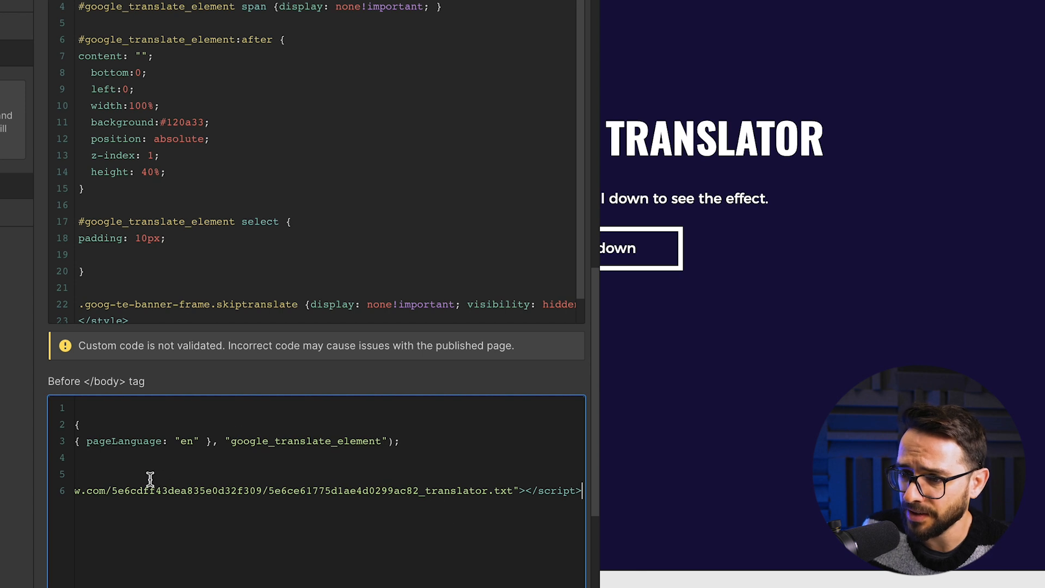
{"action": "mouse_move", "coordinate": [513, 491]}
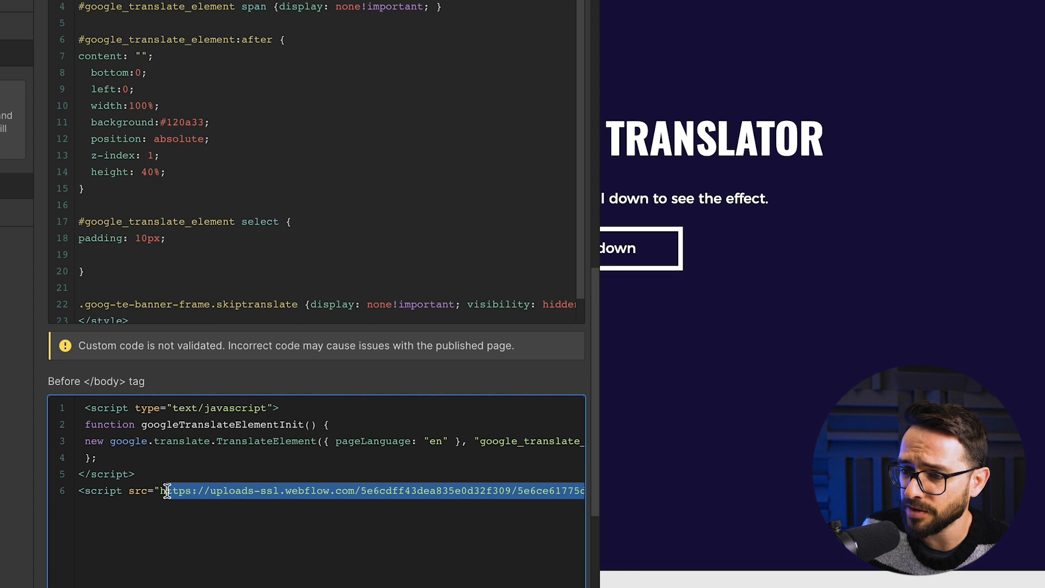
- View the Home page's head styles and before-body translator script
{"action": "scroll", "scroll_direction": "right", "scroll_amount": 3}
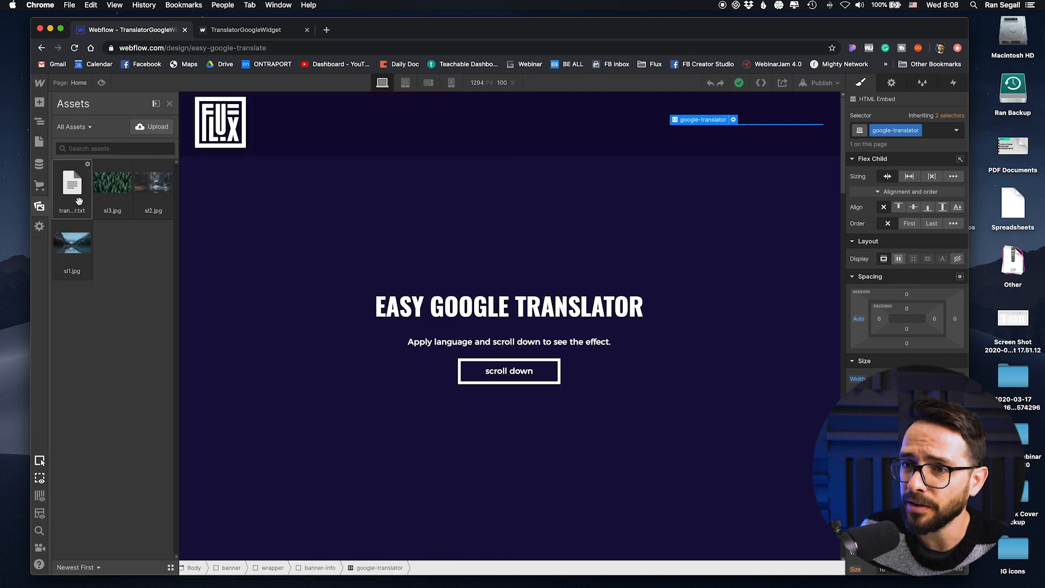
{"action": "mouse_move", "coordinate": [72, 180]}
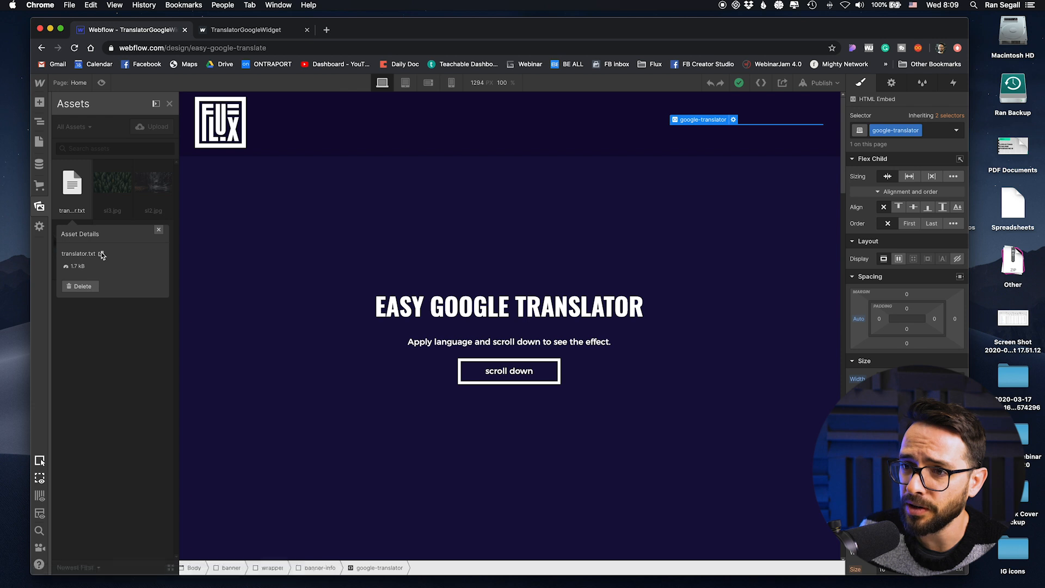
- Open the 1.7 kB translator.txt asset in a new tab
{"action": "left_click", "coordinate": [102, 253]}
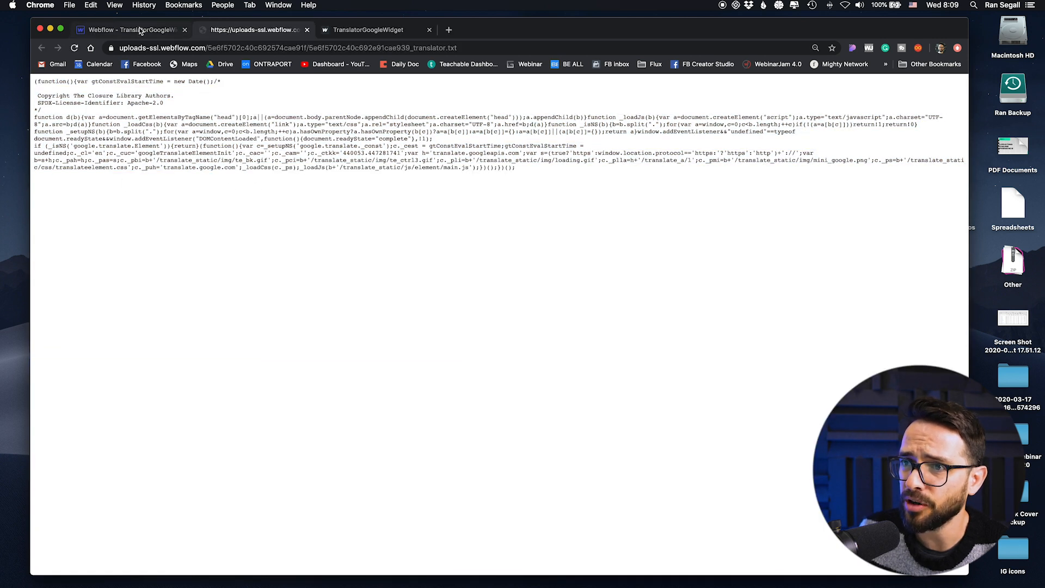
- Return from the translator.txt tab to the Webflow Designer tab
{"action": "left_click", "coordinate": [130, 29]}
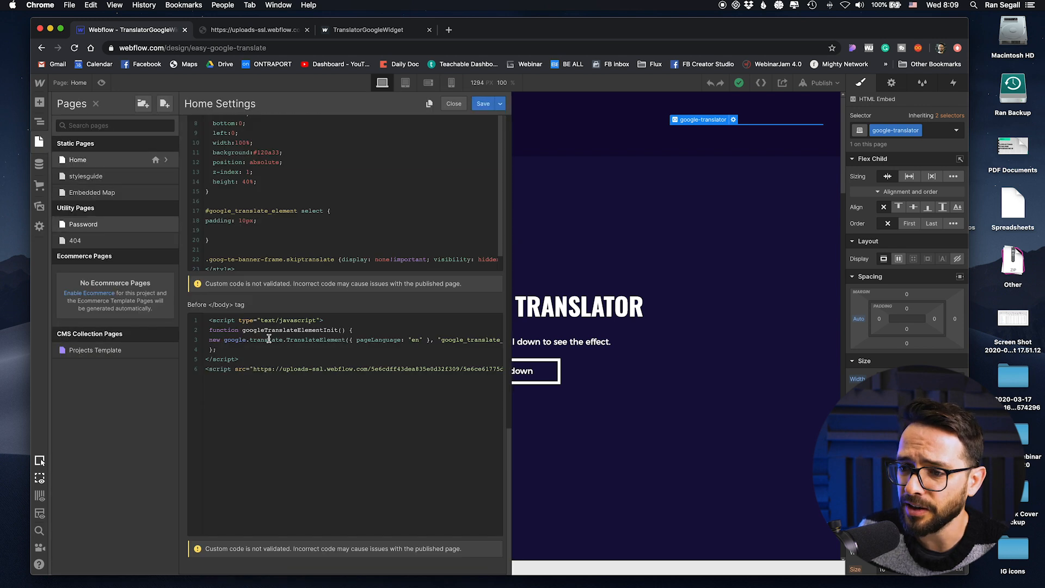
{"action": "mouse_move", "coordinate": [277, 351]}
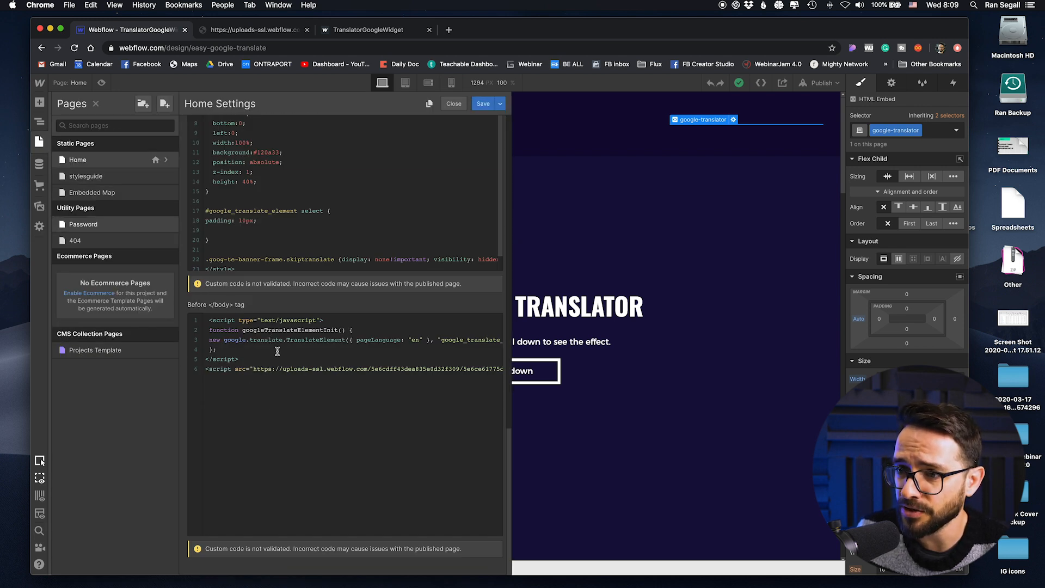
{"action": "scroll", "scroll_direction": "up", "scroll_amount": 3}
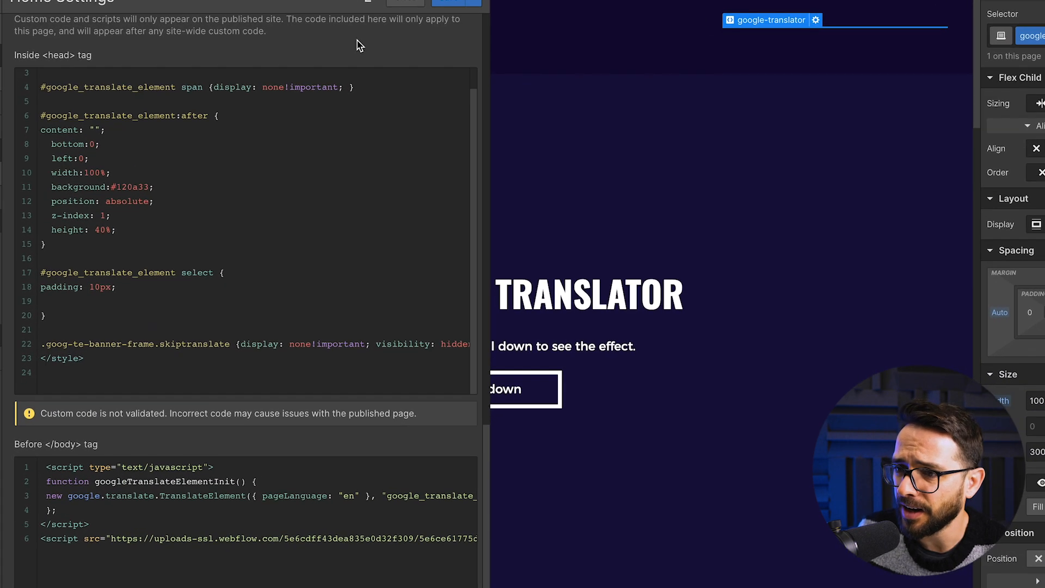
{"action": "scroll", "scroll_direction": "up", "scroll_amount": 3}
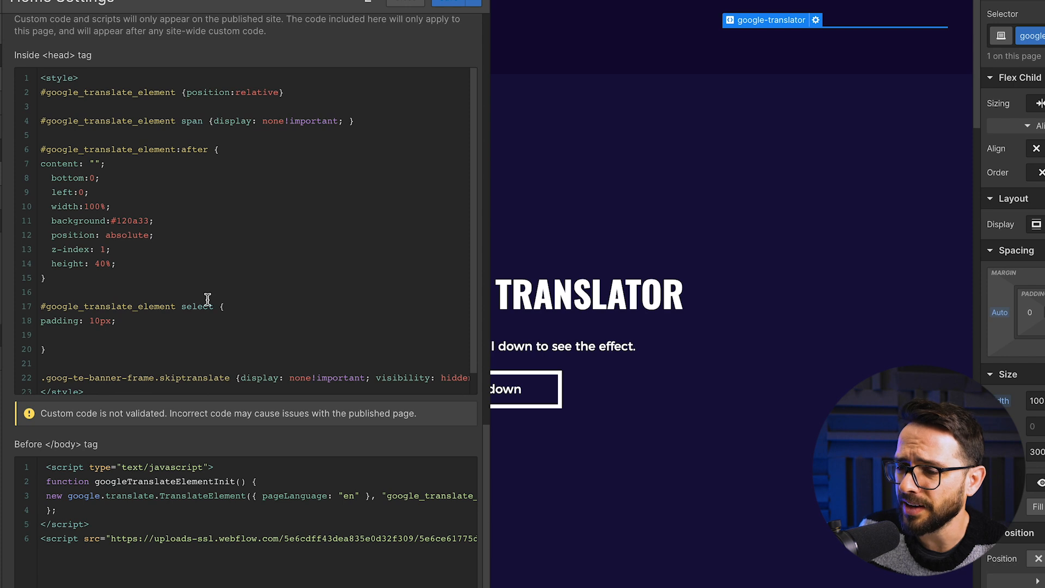
{"action": "mouse_move", "coordinate": [118, 259]}
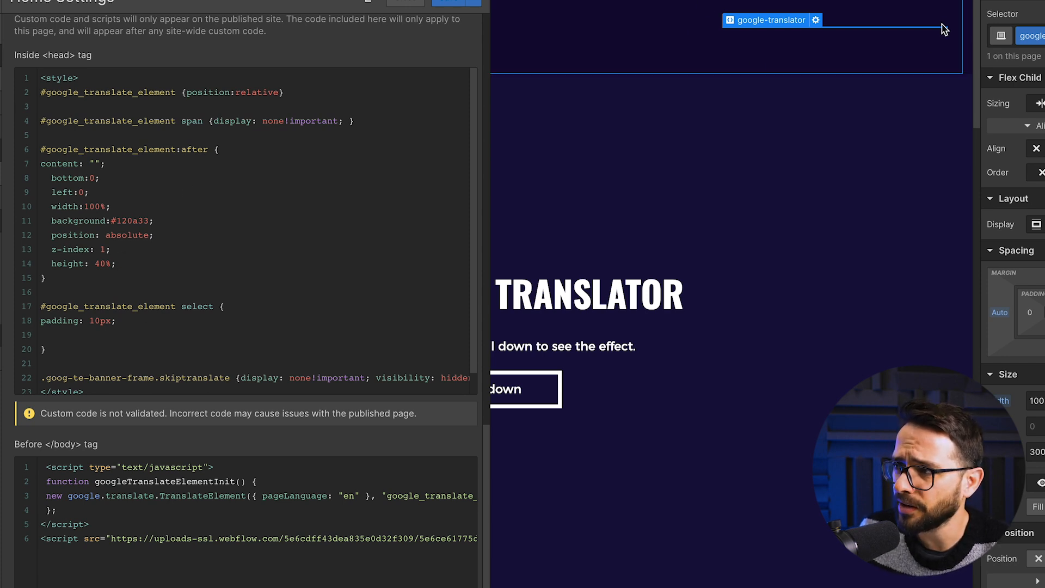
{"action": "mouse_move", "coordinate": [80, 225]}
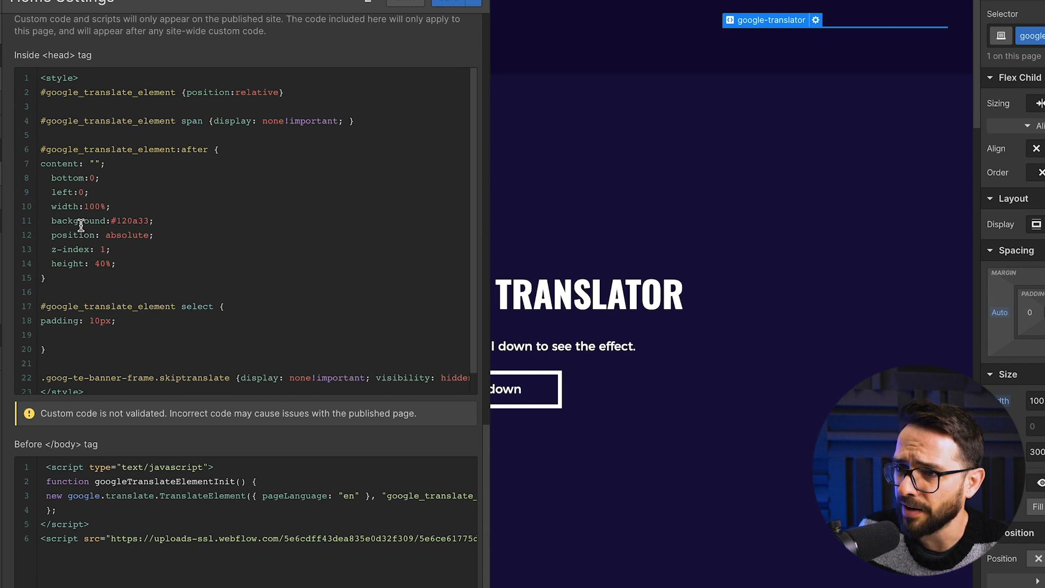
{"action": "double_click", "coordinate": [124, 221]}
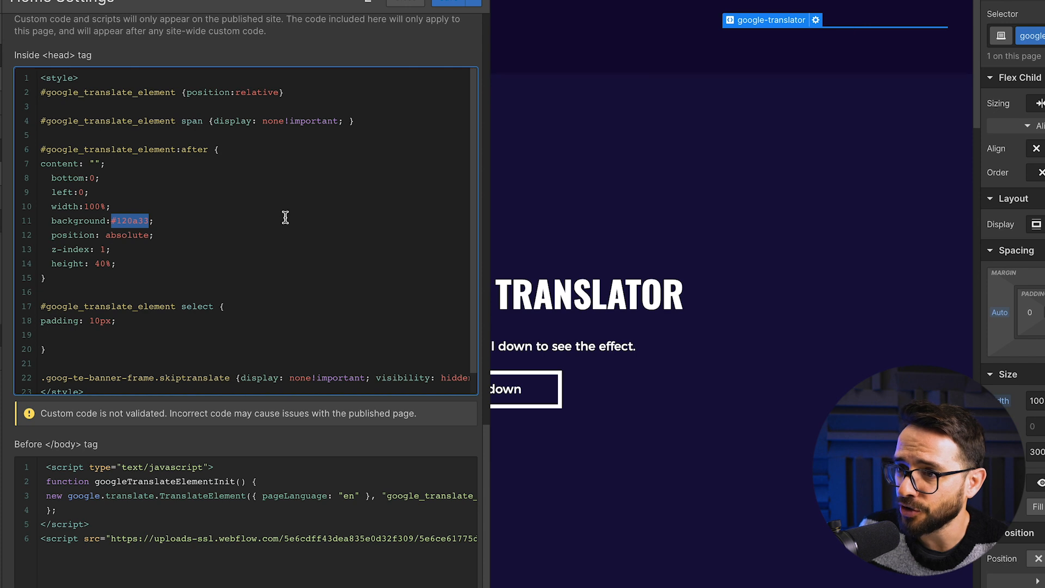
{"action": "mouse_move", "coordinate": [209, 217]}
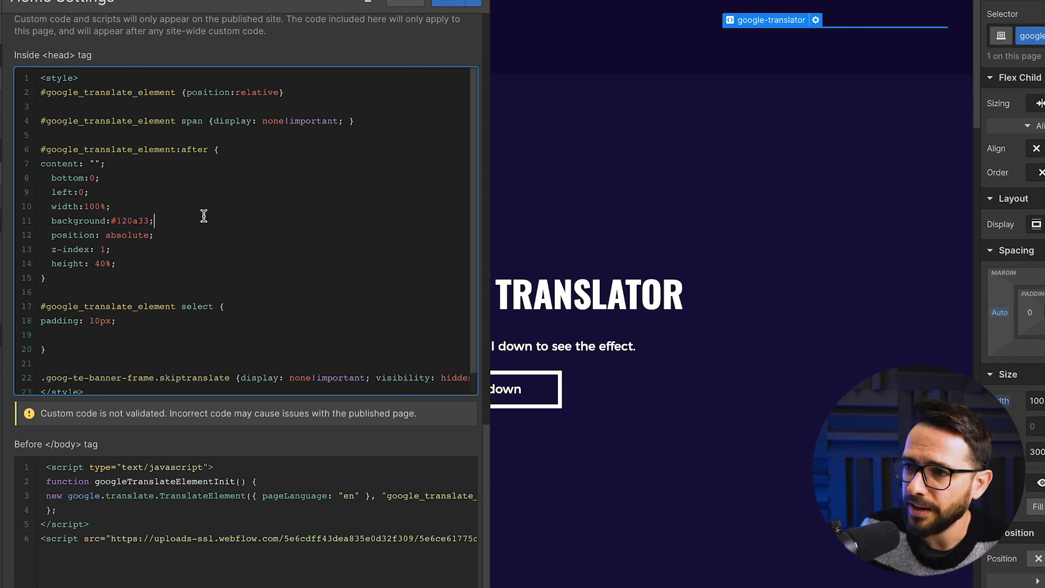
{"action": "mouse_move", "coordinate": [312, 269]}
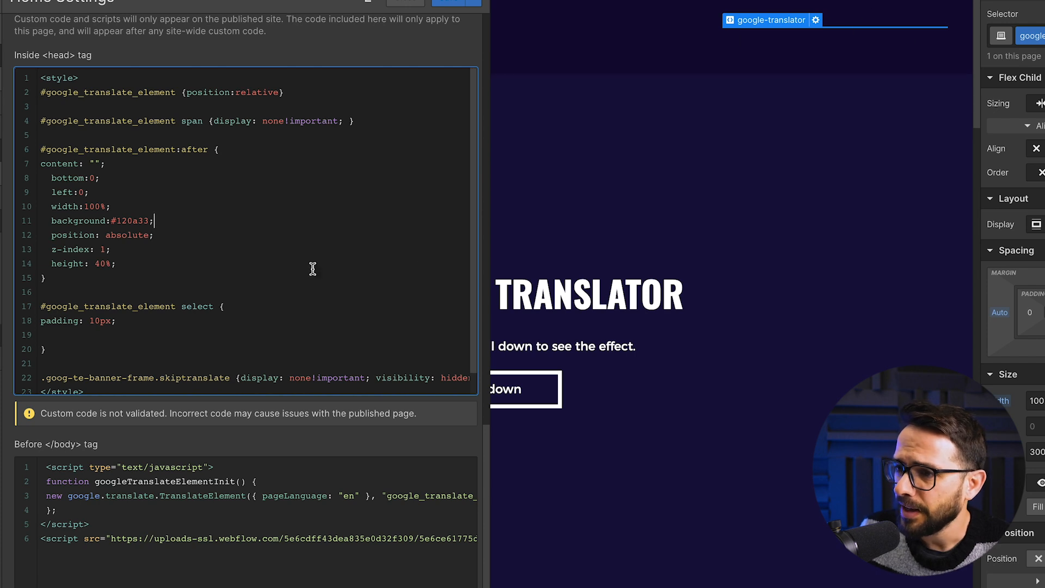
{"action": "mouse_move", "coordinate": [261, 203]}
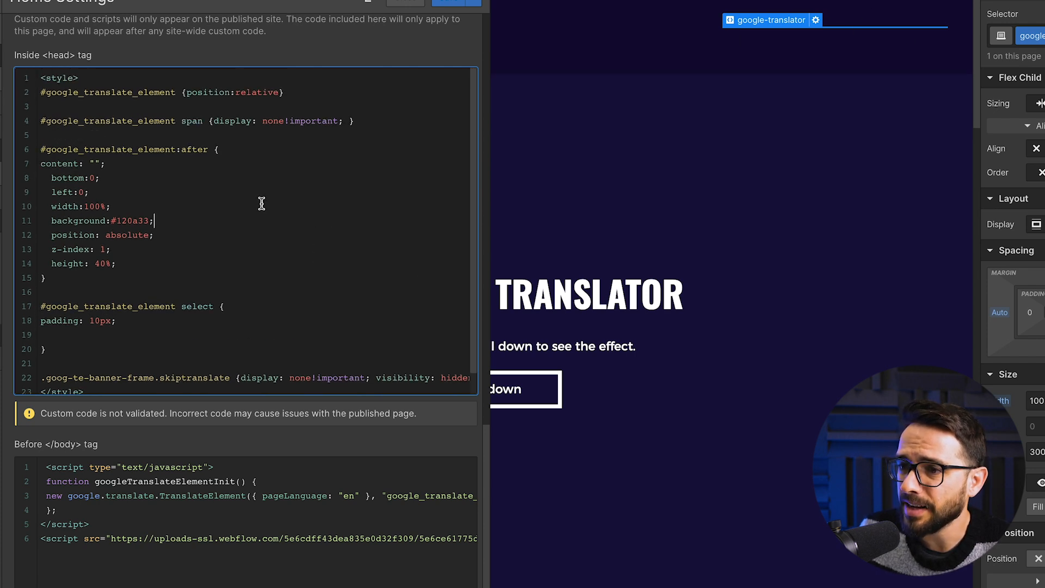
{"action": "mouse_move", "coordinate": [387, 496]}
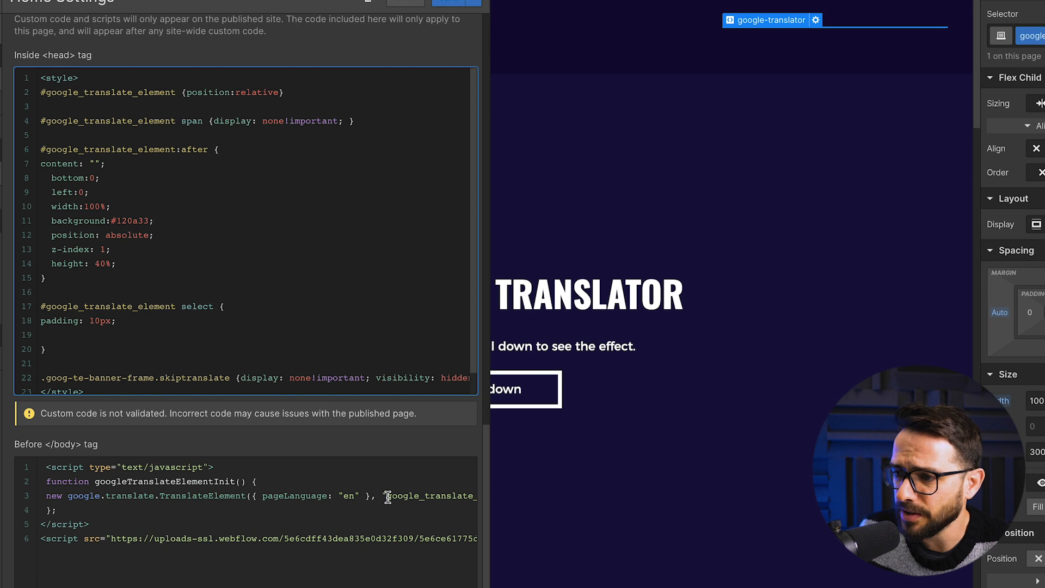
{"action": "double_click", "coordinate": [290, 495]}
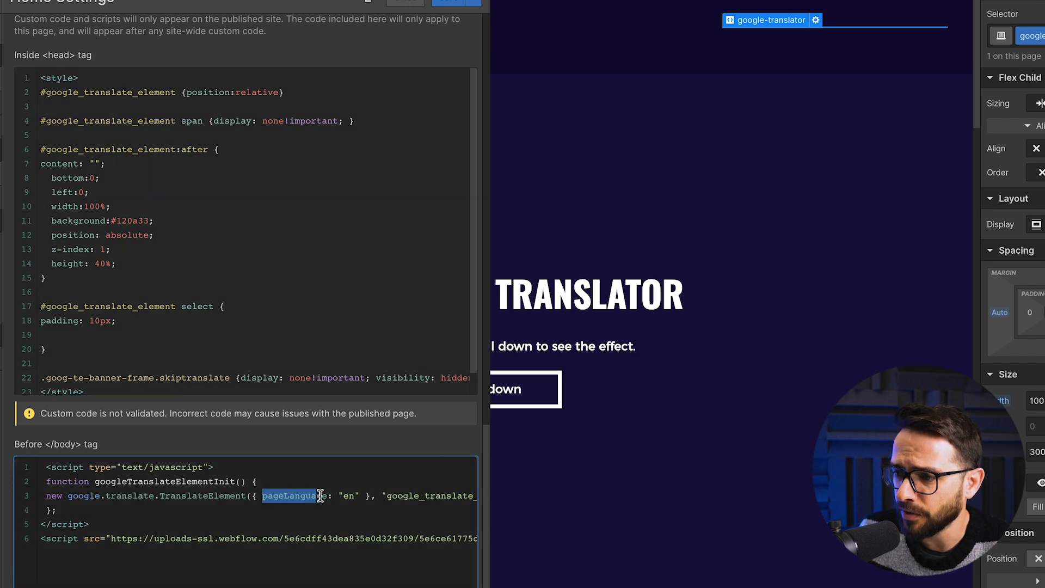